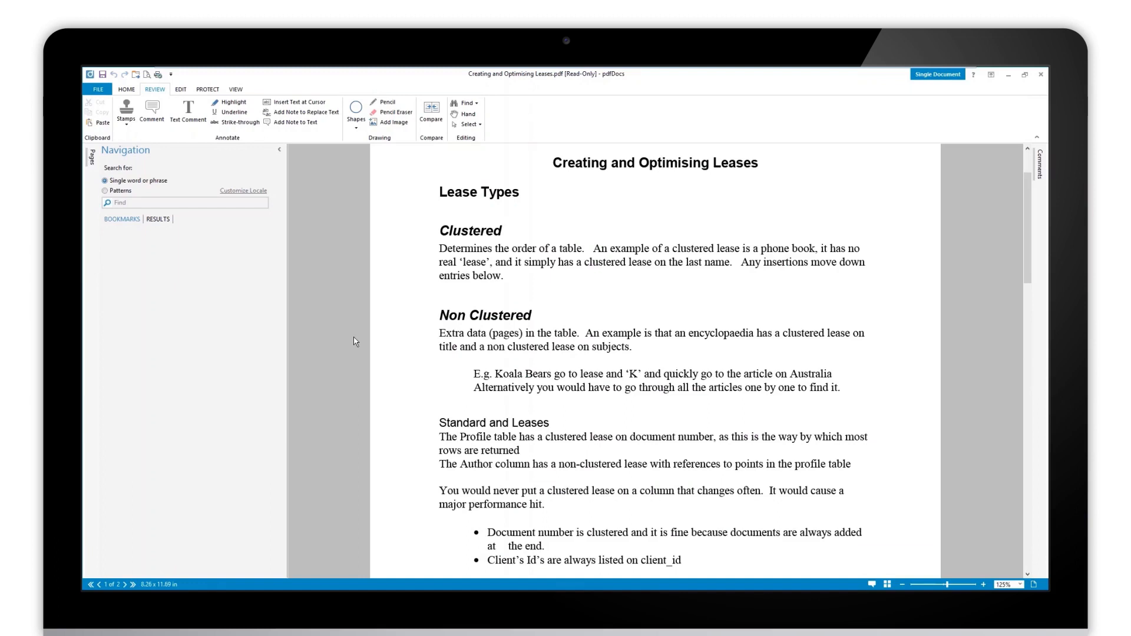
{"action": "mouse_move", "coordinate": [361, 262]}
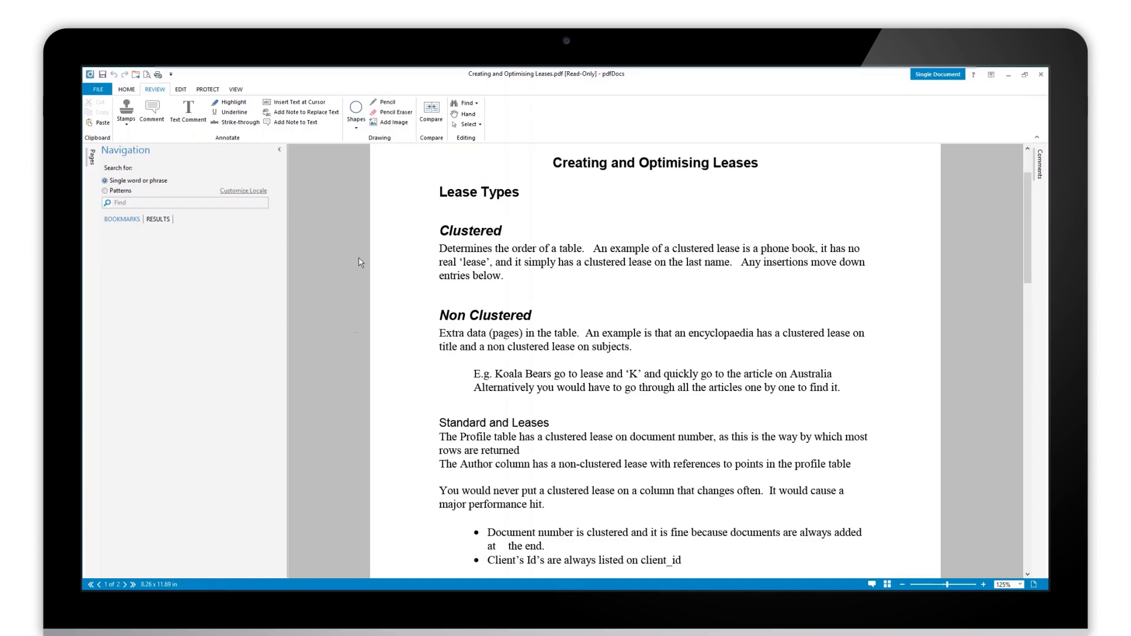
Highlight the words "You would" at the start of the performance-hit paragraph in yellow.
{"action": "left_click", "coordinate": [234, 102]}
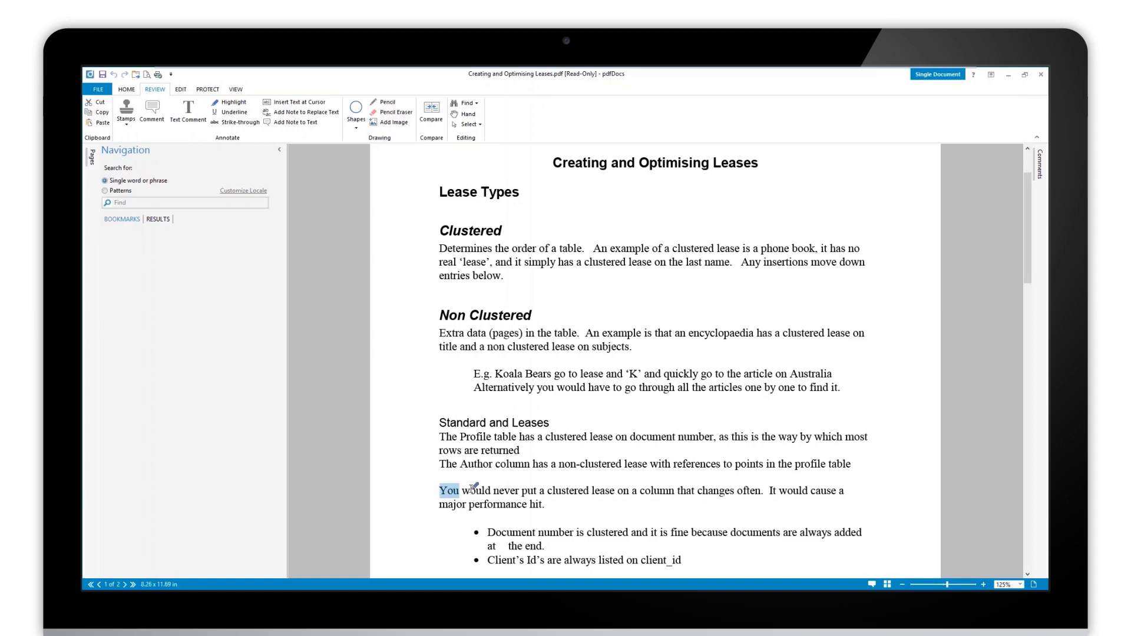
{"action": "left_click", "coordinate": [202, 102]}
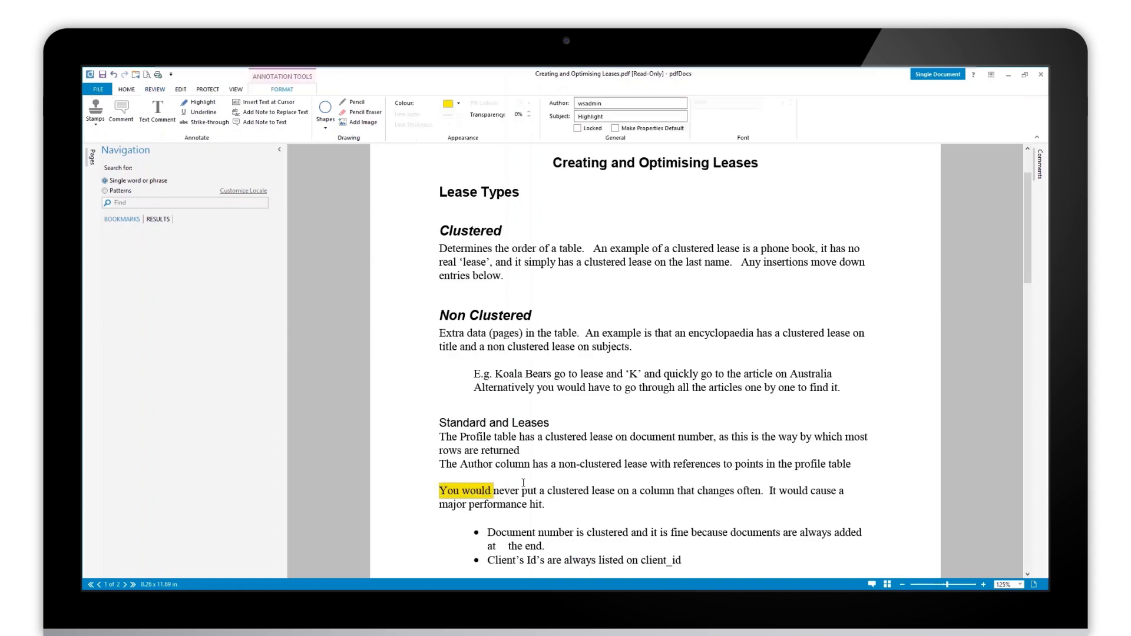
{"action": "left_click", "coordinate": [154, 90]}
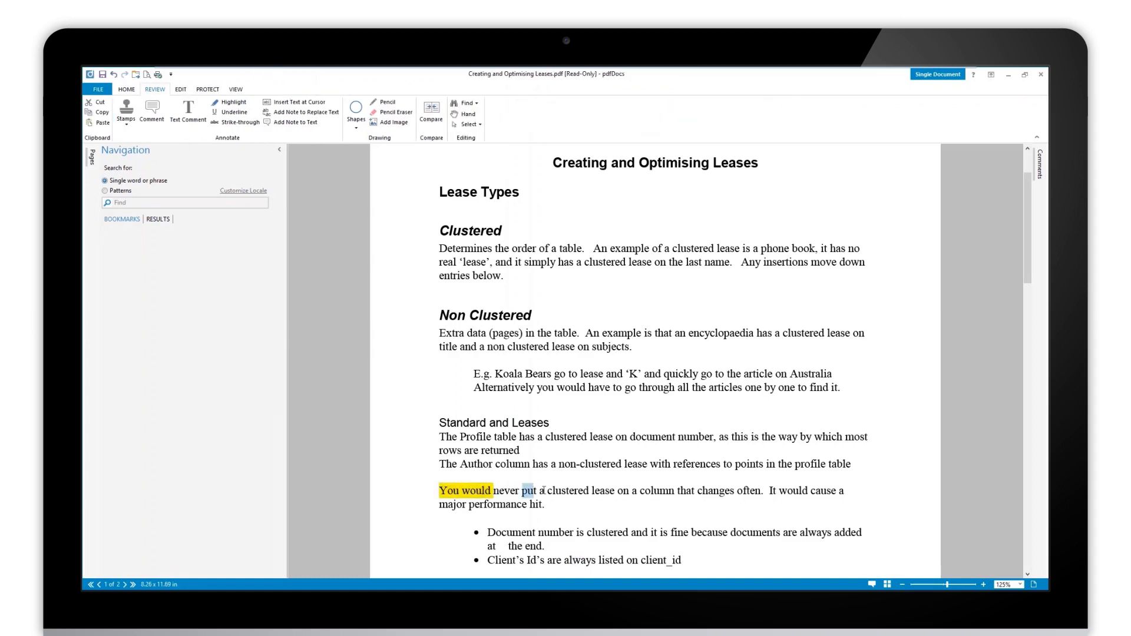
Highlight "put a clustered", "a column", "changes" and "It would" in yellow in the same paragraph.
{"action": "left_click_drag", "start_coordinate": [519, 490], "coordinate": [589, 490]}
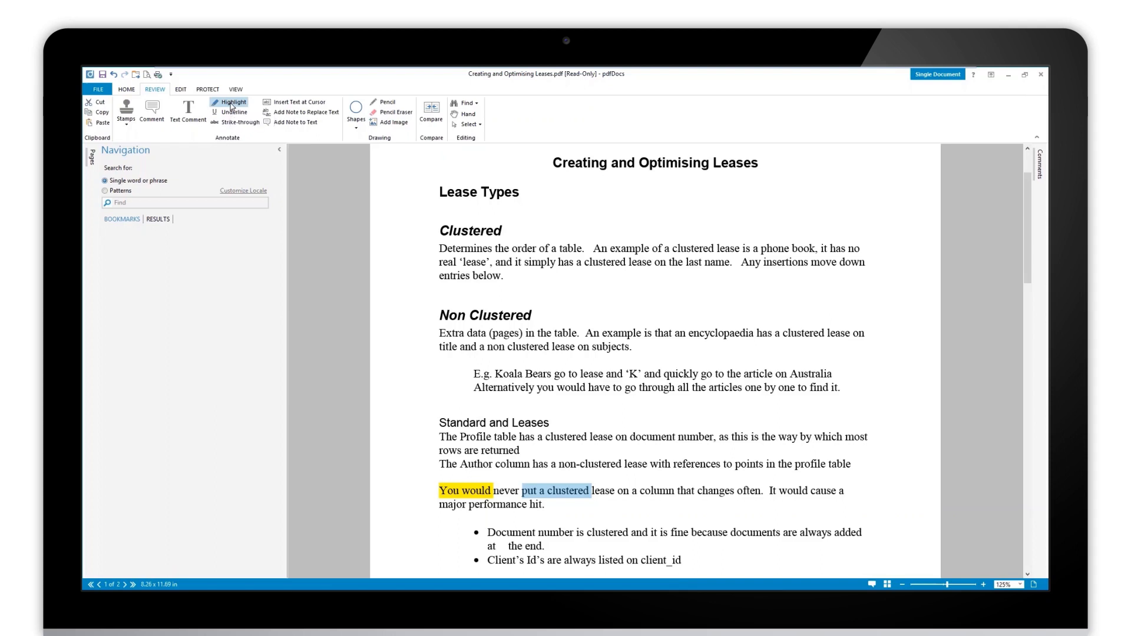
{"action": "right_click", "coordinate": [233, 103]}
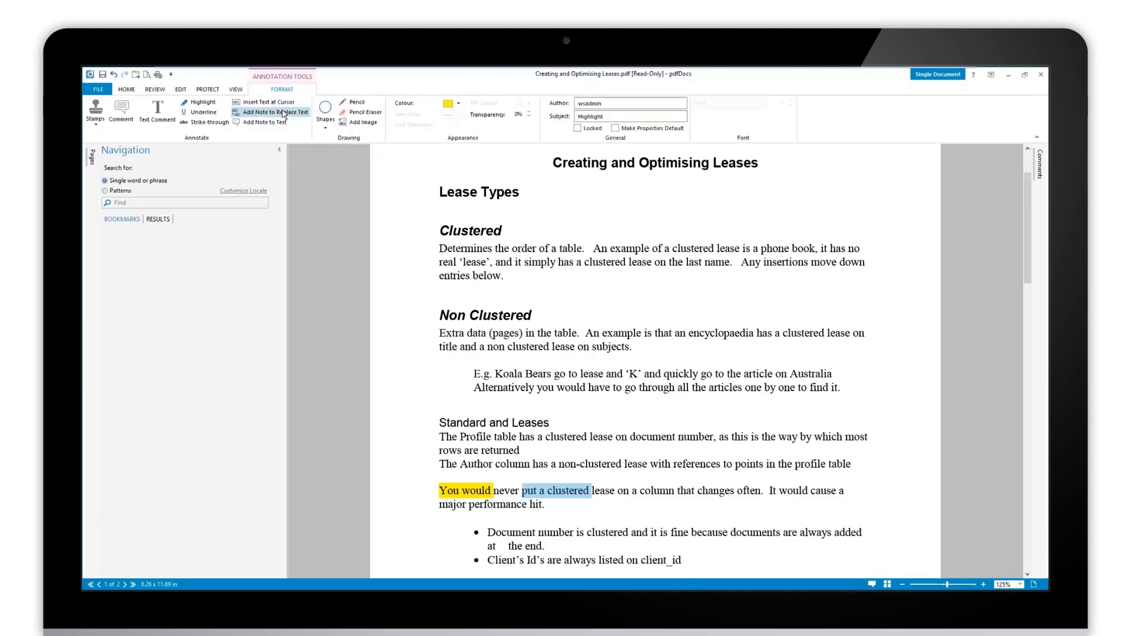
{"action": "left_click", "coordinate": [561, 490]}
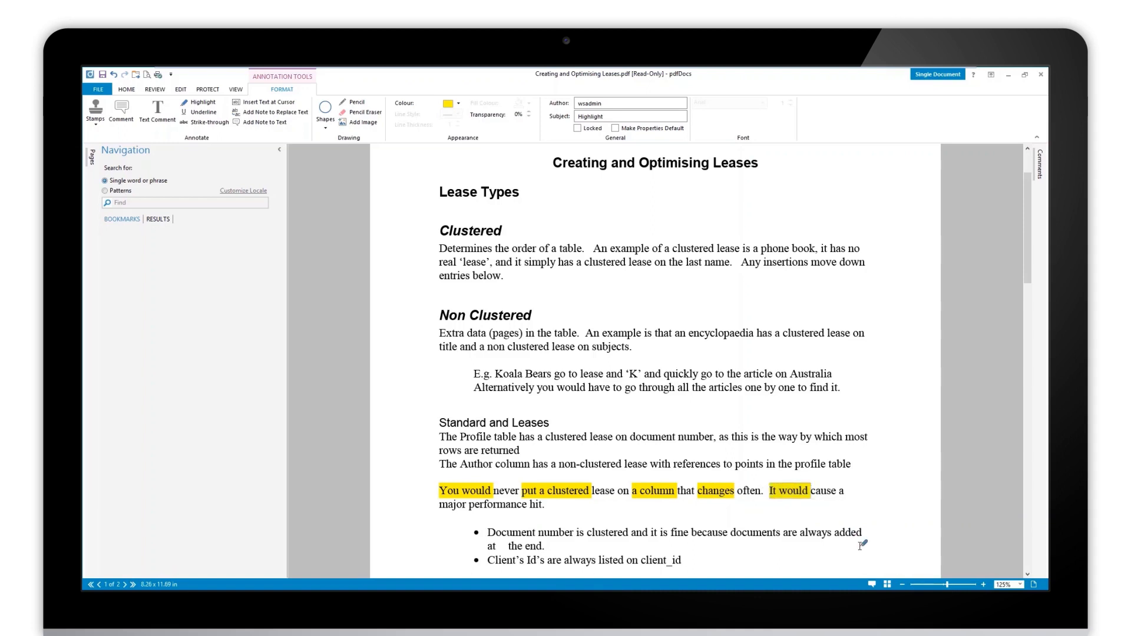
{"action": "mouse_move", "coordinate": [859, 519]}
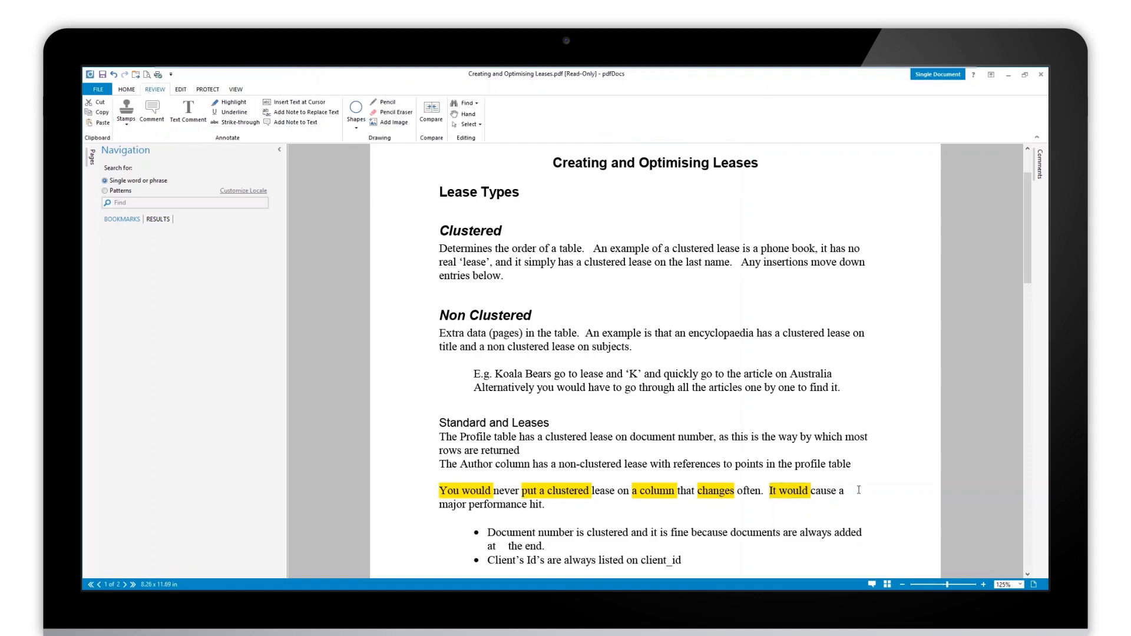
{"action": "left_click_drag", "start_coordinate": [730, 532], "coordinate": [798, 533]}
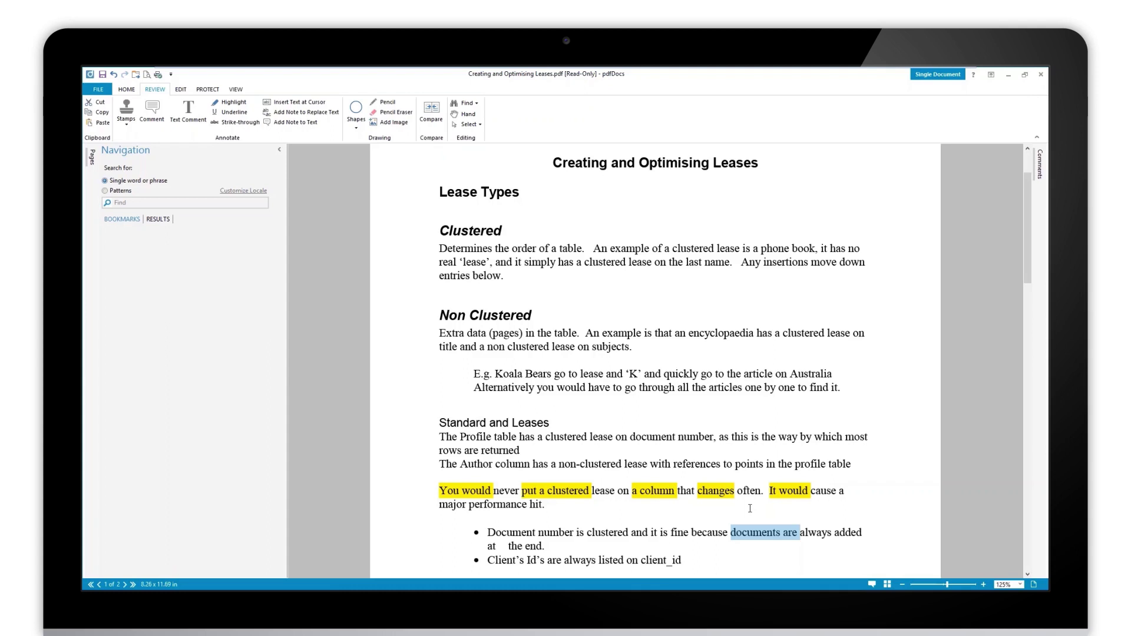
{"action": "mouse_move", "coordinate": [229, 106]}
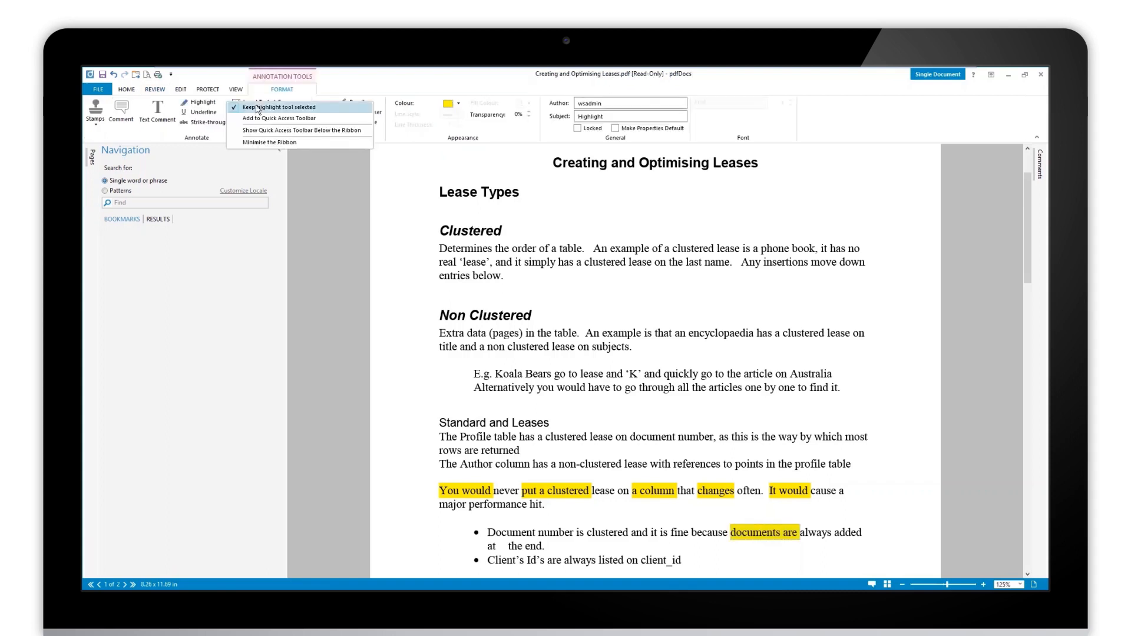
{"action": "mouse_move", "coordinate": [290, 111]}
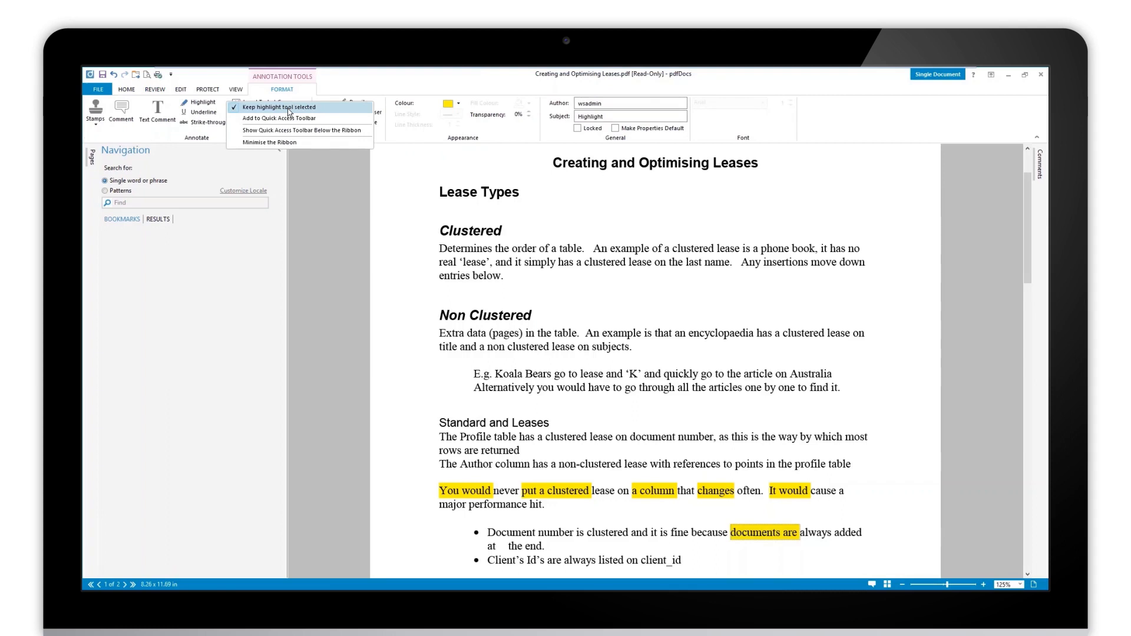
{"action": "mouse_move", "coordinate": [278, 118]}
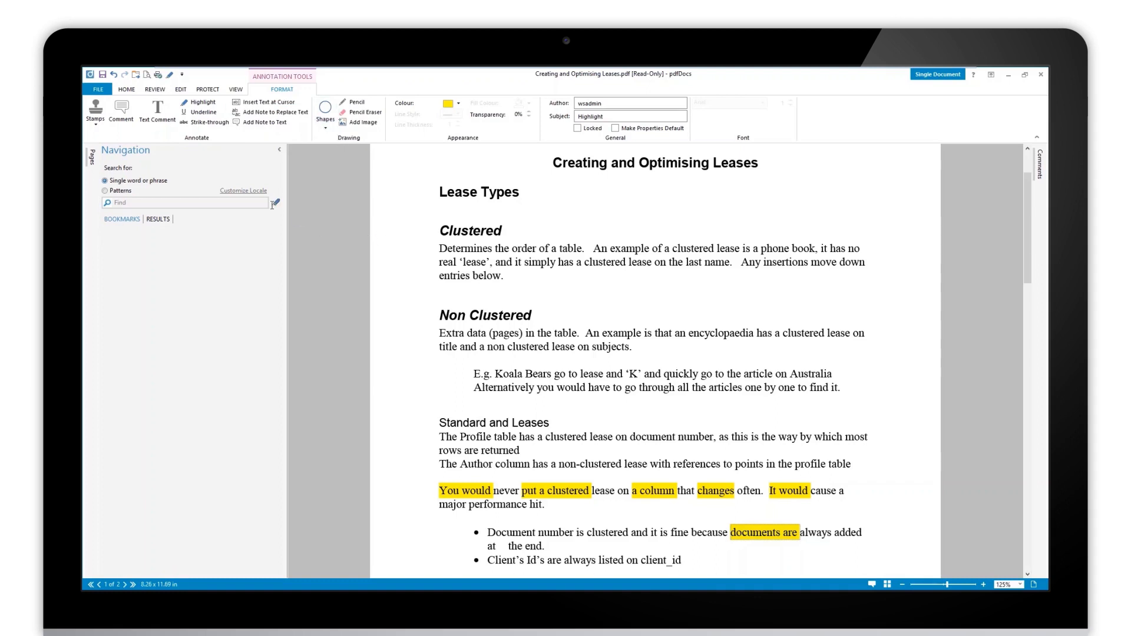
{"action": "mouse_move", "coordinate": [172, 76]}
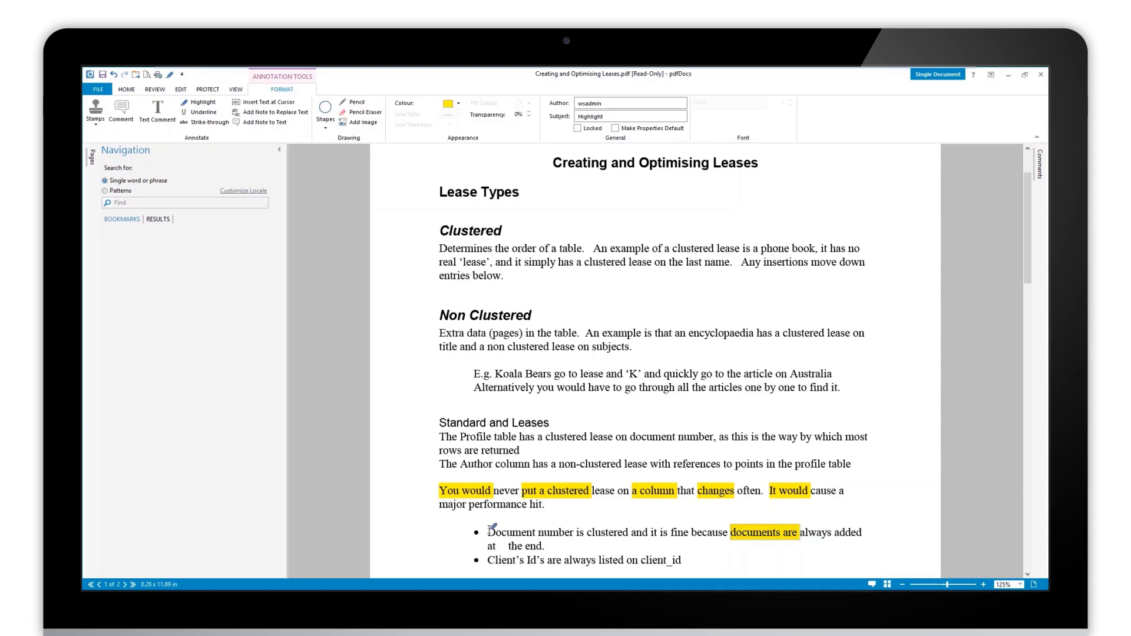
Highlight "Document", "clustered and it" and "would have to go through" in yellow, then deselect.
{"action": "double_click", "coordinate": [510, 532]}
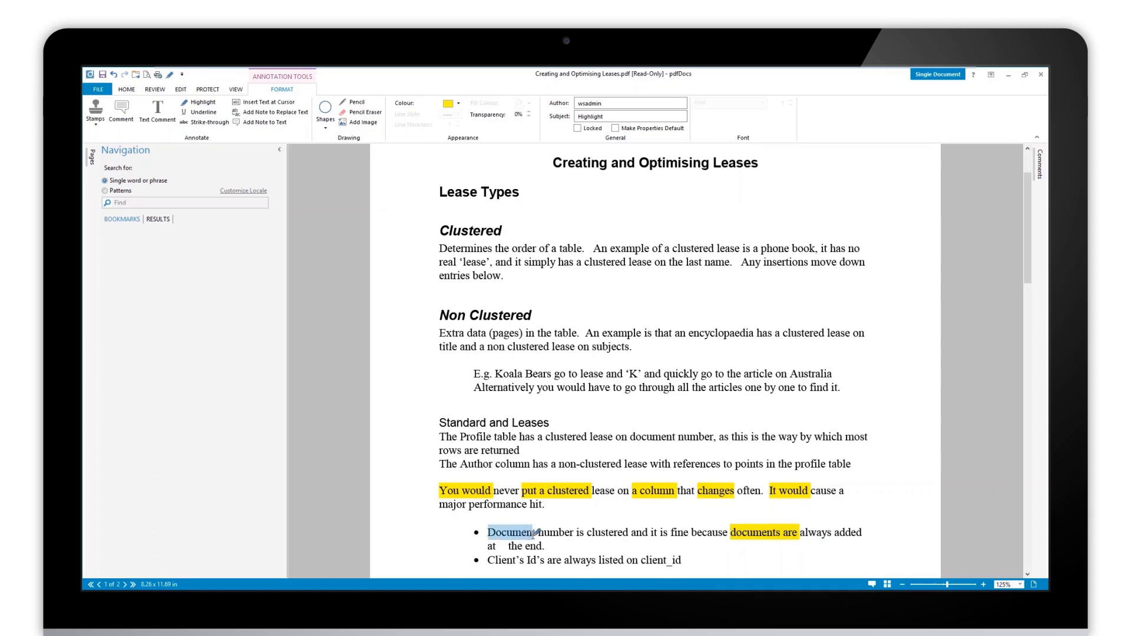
{"action": "left_click", "coordinate": [512, 533]}
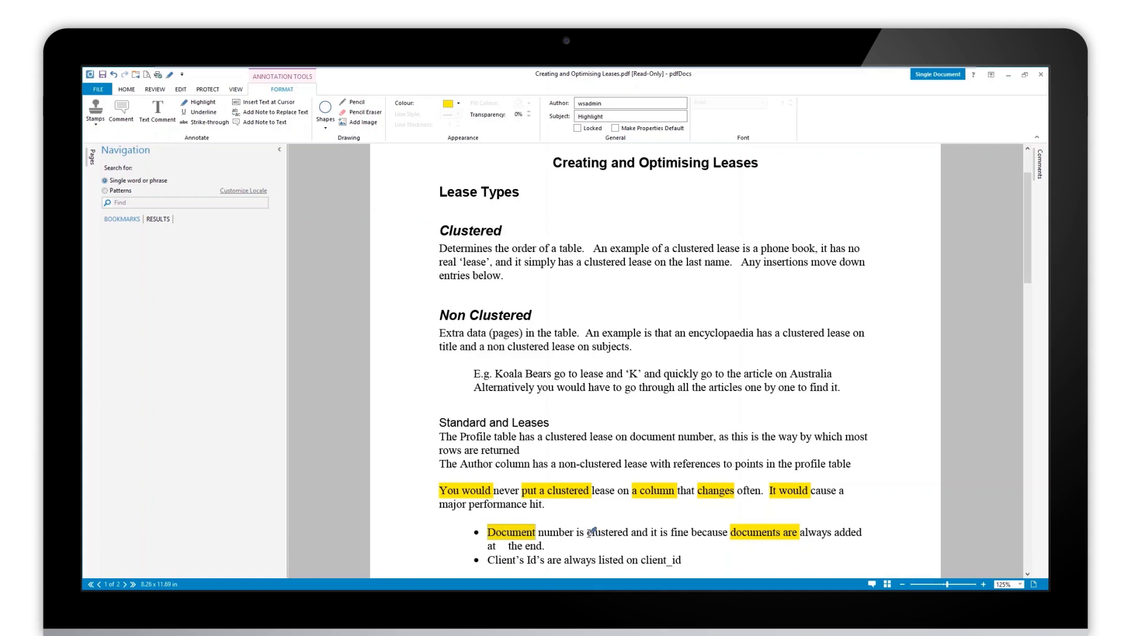
{"action": "left_click_drag", "start_coordinate": [587, 533], "coordinate": [657, 533]}
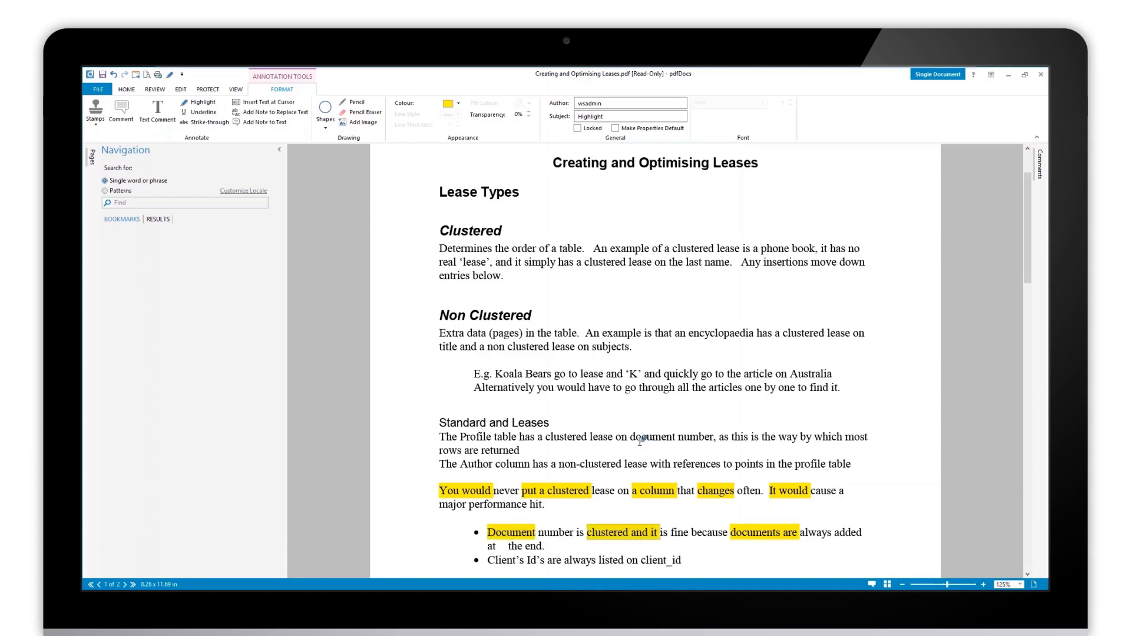
{"action": "left_click_drag", "start_coordinate": [560, 388], "coordinate": [670, 387]}
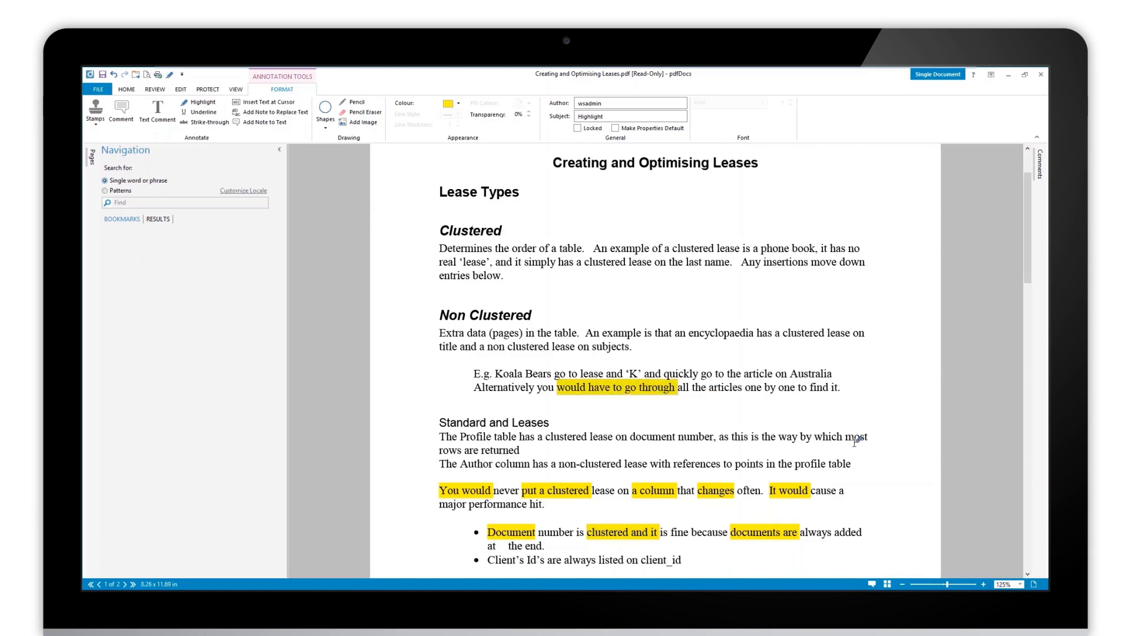
{"action": "mouse_move", "coordinate": [852, 417]}
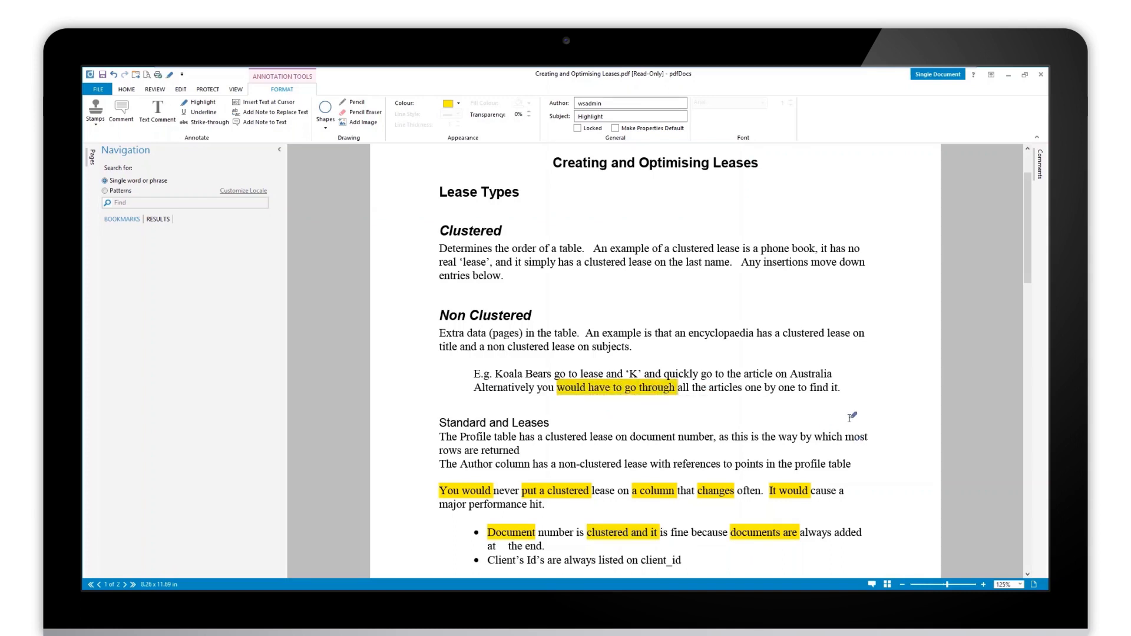
{"action": "left_click", "coordinate": [156, 89]}
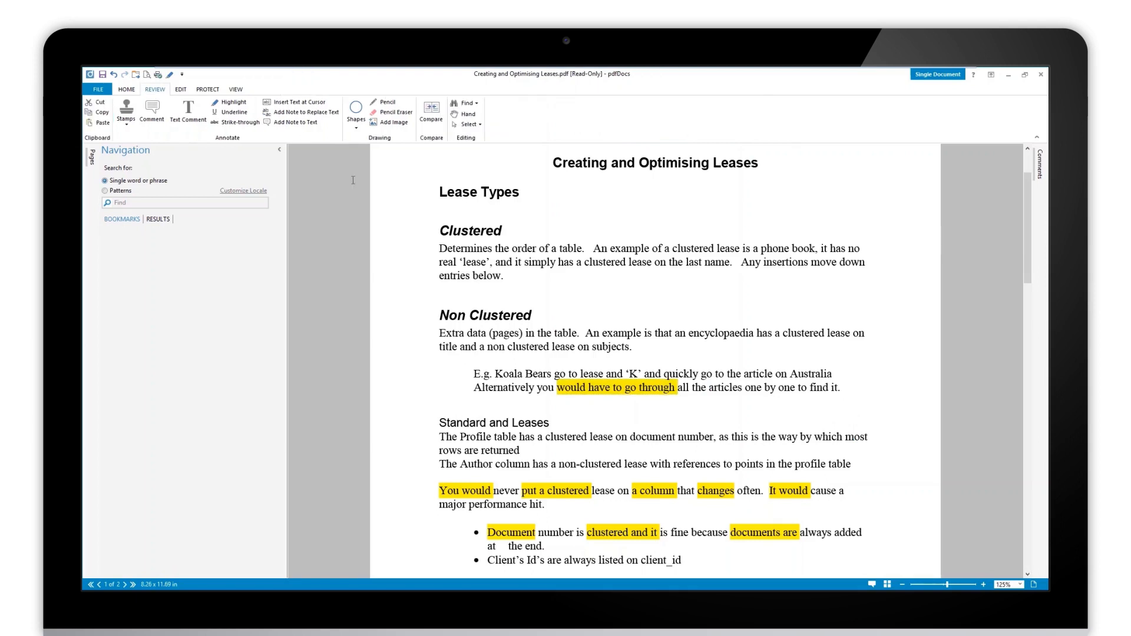
{"action": "mouse_move", "coordinate": [169, 75]}
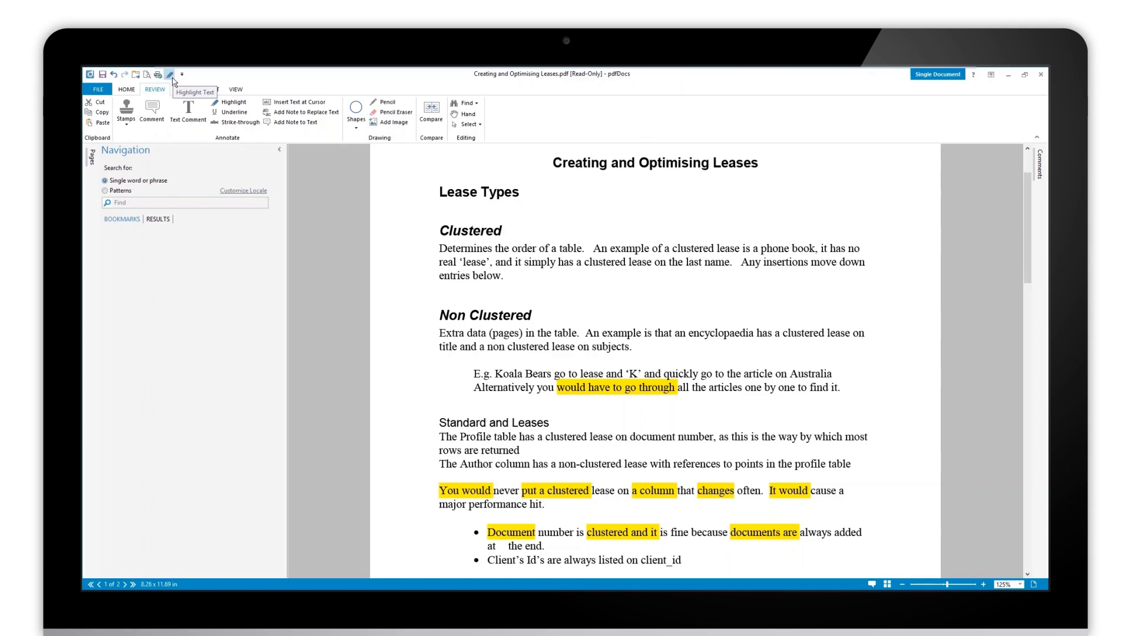